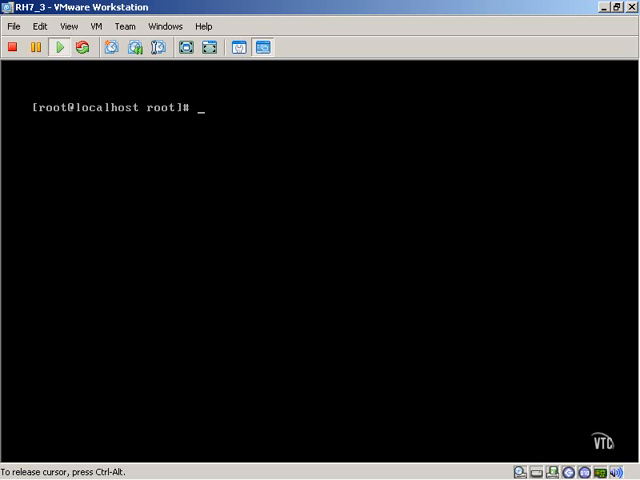
Run ifconfig for all interfaces, then ifconfig eth0 showing 10.10.128.107 alone.
type("ifconfi")
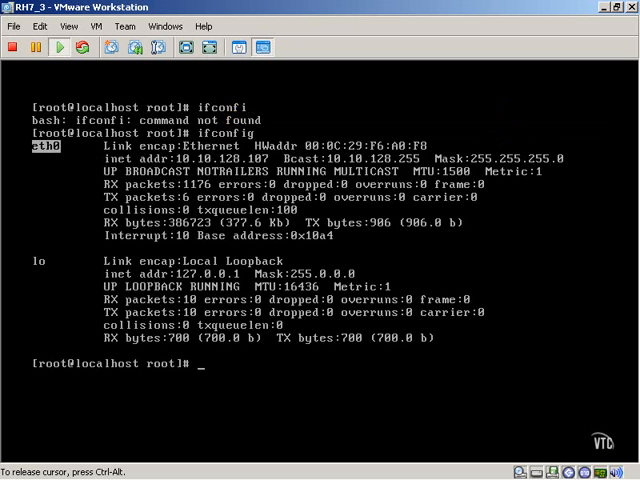
type("ifconfig")
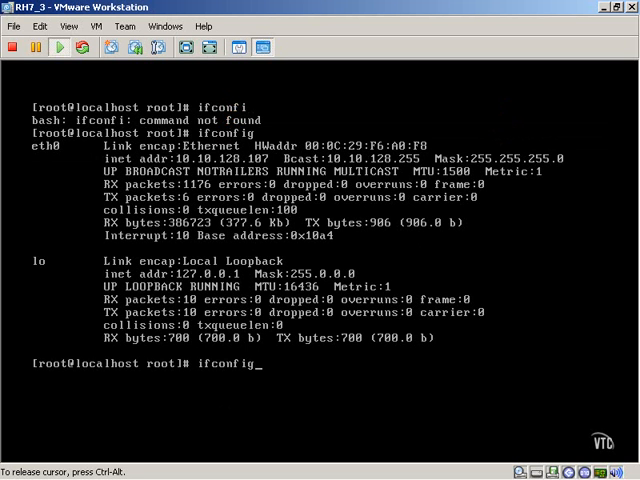
type("eth0")
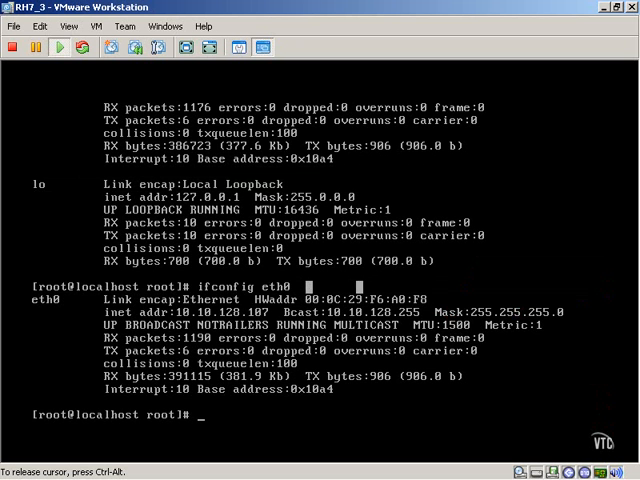
Ping the loopback address 127.0.0.1 from the guest shell.
type("ping")
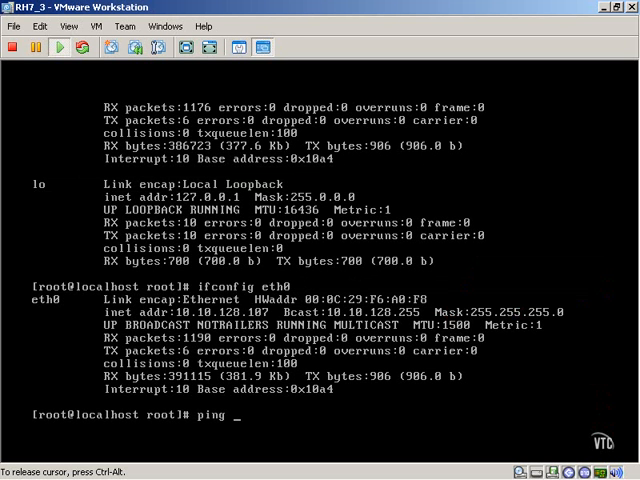
type("12")
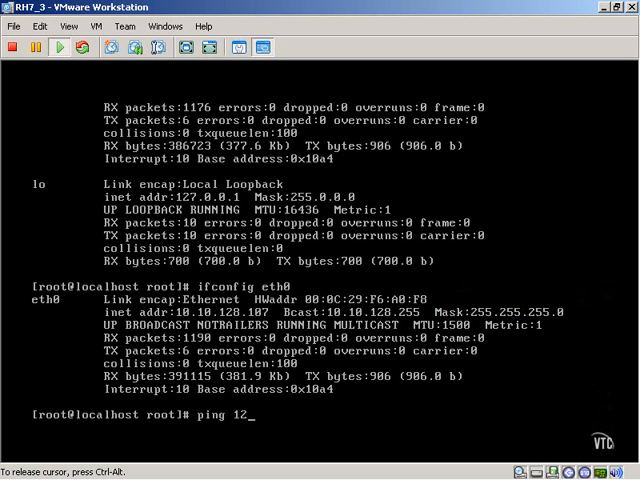
type("7.0..")
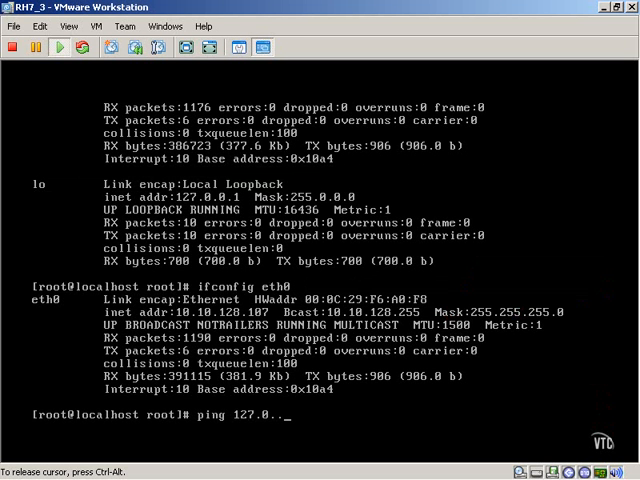
type("0")
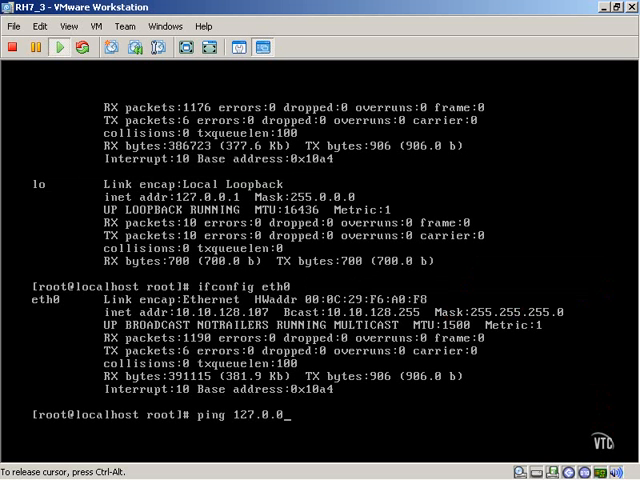
type("1")
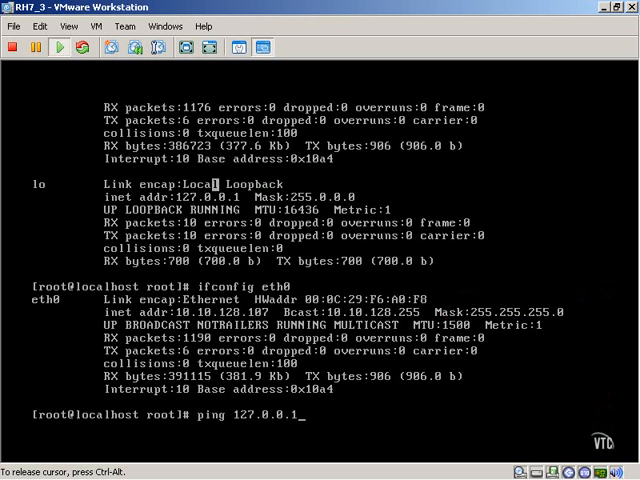
key("Return")
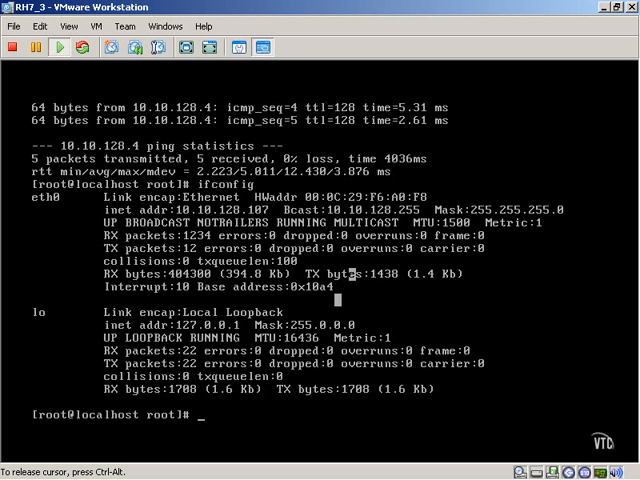
Request ifconfig's usage help via --help and -h, listing hardware types and address families.
type("ifconfig --h")
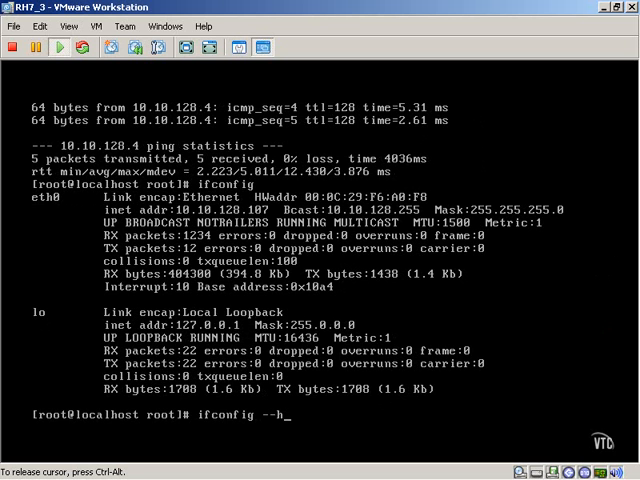
key("Return")
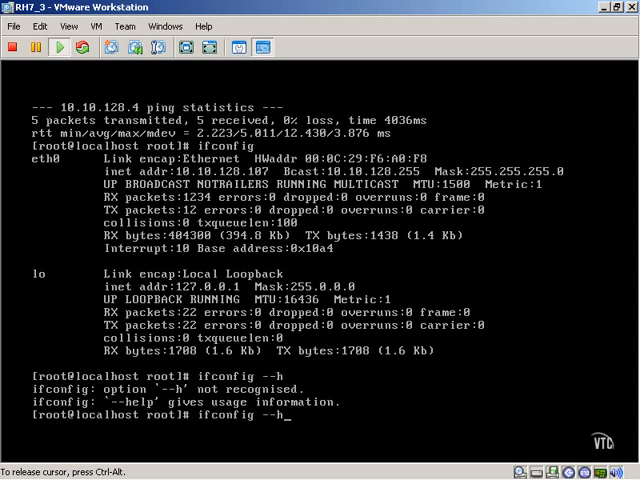
key("Return")
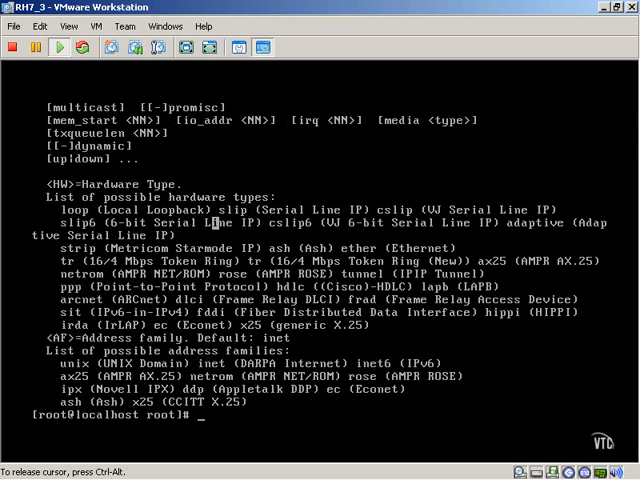
type("ifconfig --help |")
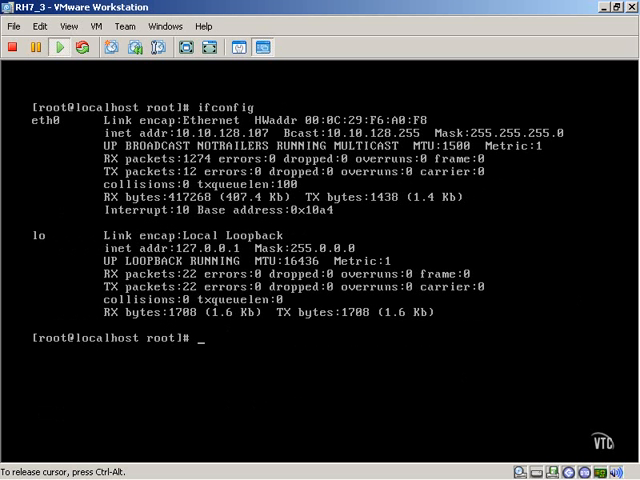
Show the ifconfig manual page with man ifconfig and read into its OPTIONS section.
type("man i")
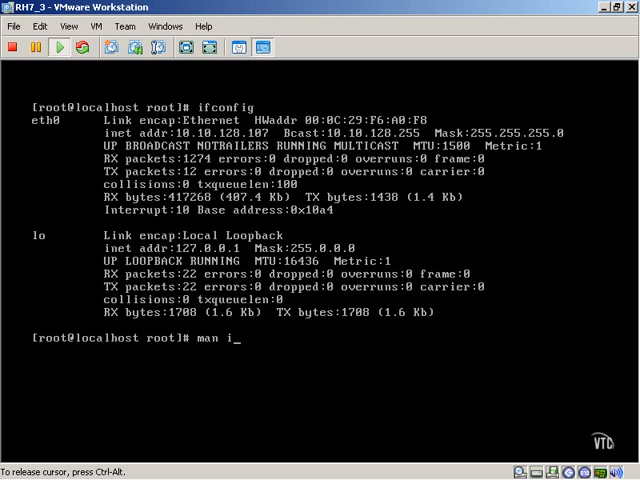
type("fconfig")
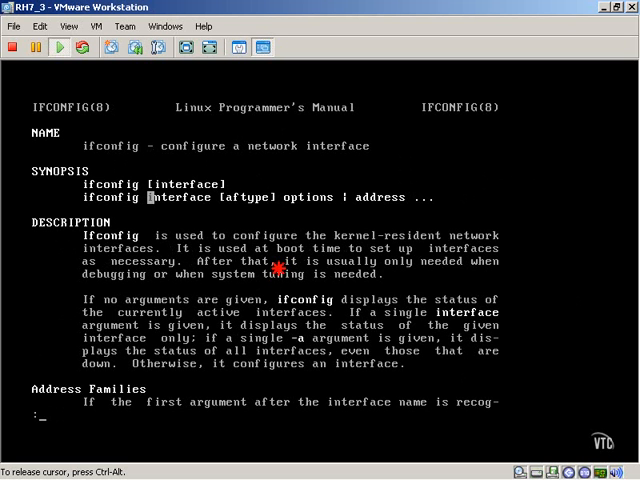
double_click(308, 196)
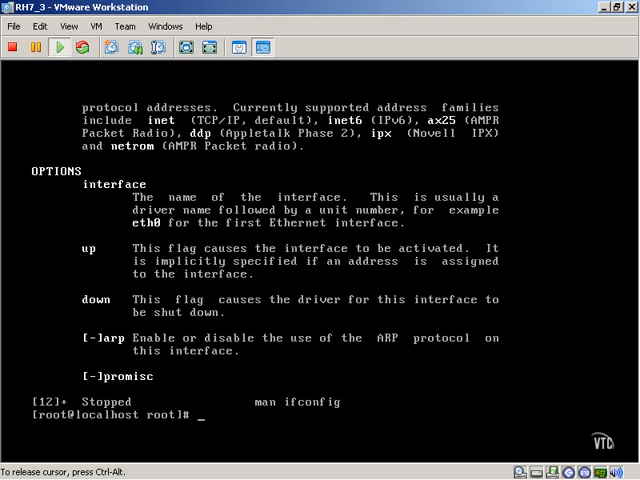
Shut down eth0 with ifconfig eth0 down and confirm only lo remains listed.
type("ifconfig")
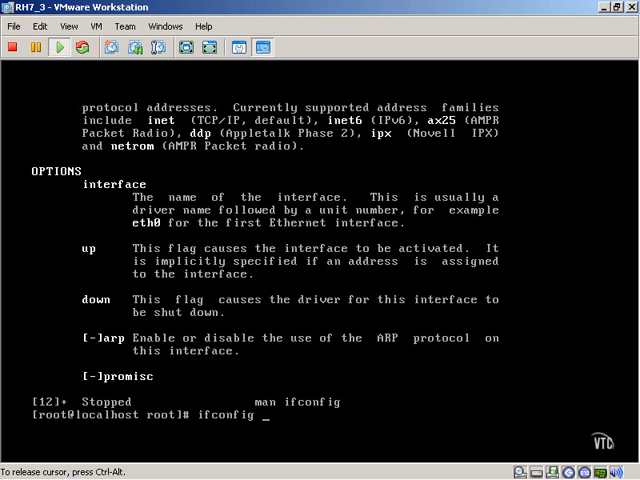
type("eth0 down")
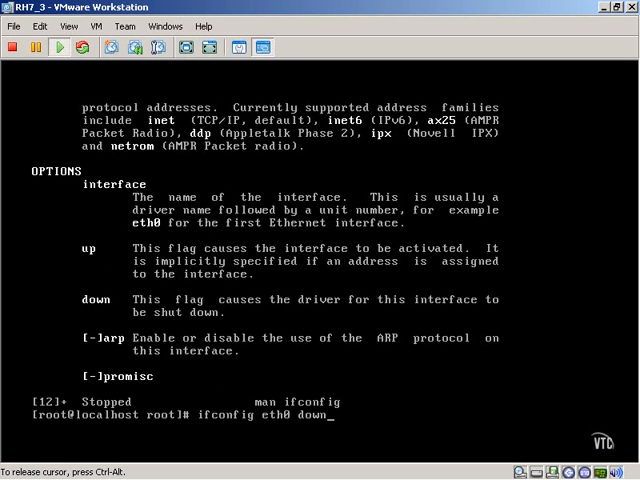
key("Return")
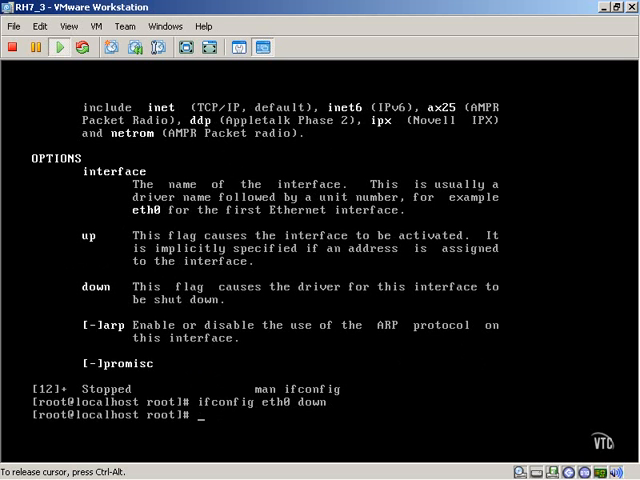
type("ifconfig")
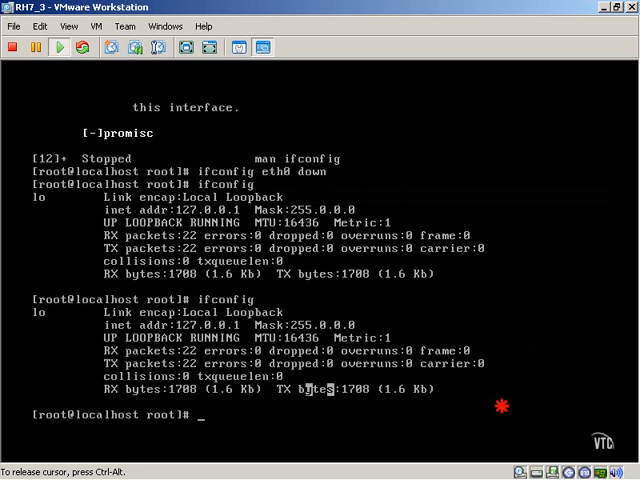
type("ifconfig eth0 do")
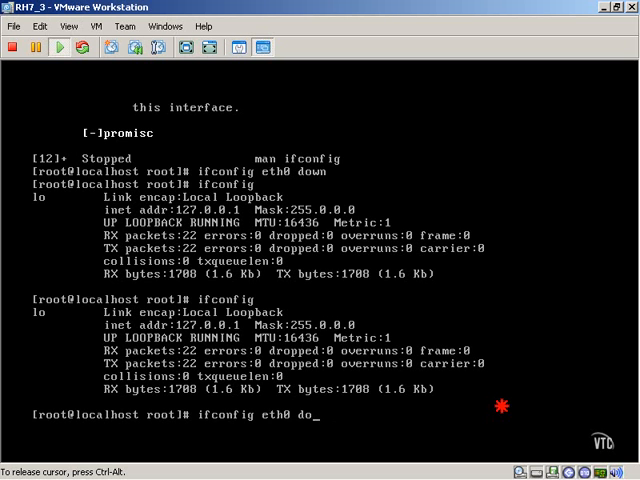